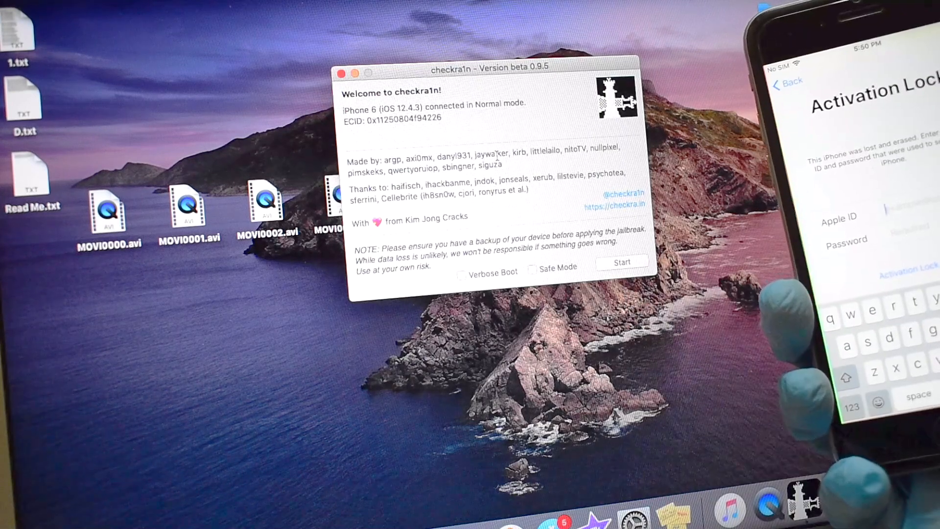
Step: Start the checkra1n jailbreak and proceed past the DFU explanation to send the iPhone 6 into recovery mode
{"action": "left_click", "coordinate": [621, 262]}
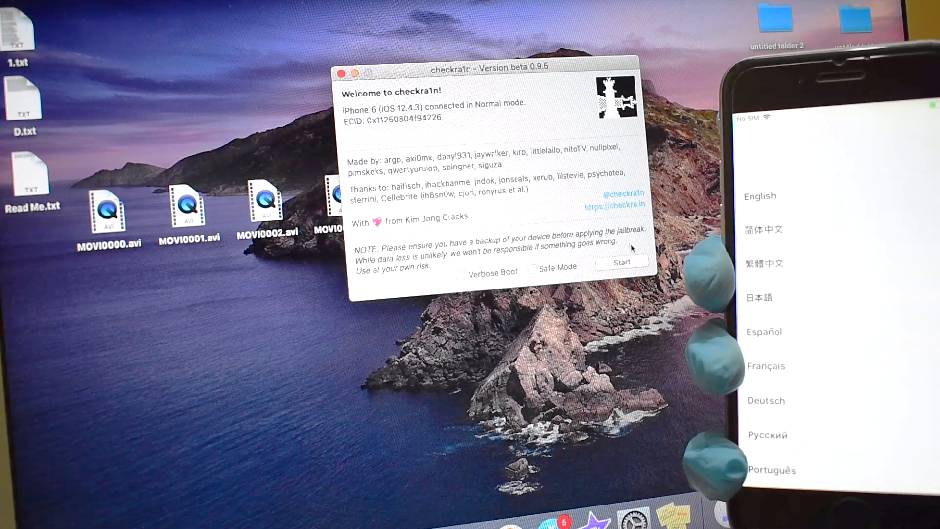
{"action": "left_click", "coordinate": [622, 263]}
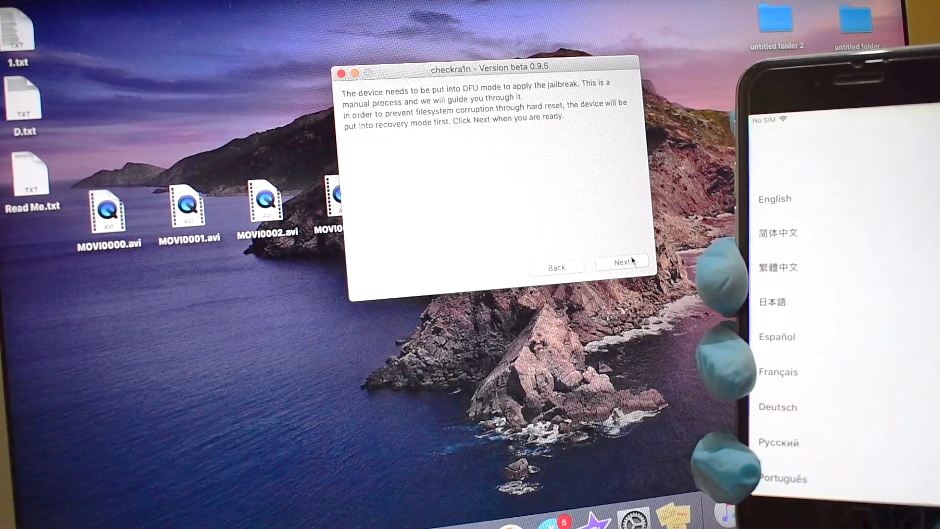
{"action": "left_click", "coordinate": [622, 265]}
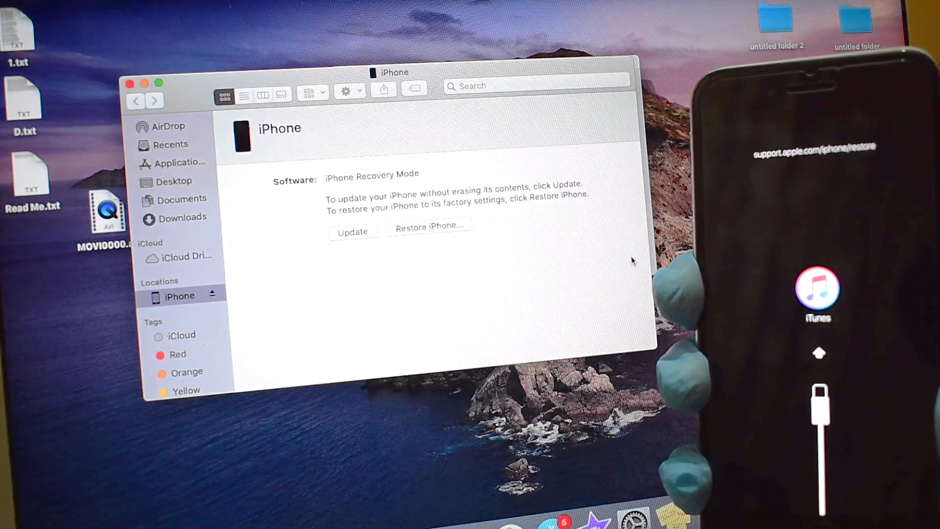
Step: Cancel Finder's update-or-restore prompt for the recovery-mode iPhone
{"action": "left_click", "coordinate": [352, 231]}
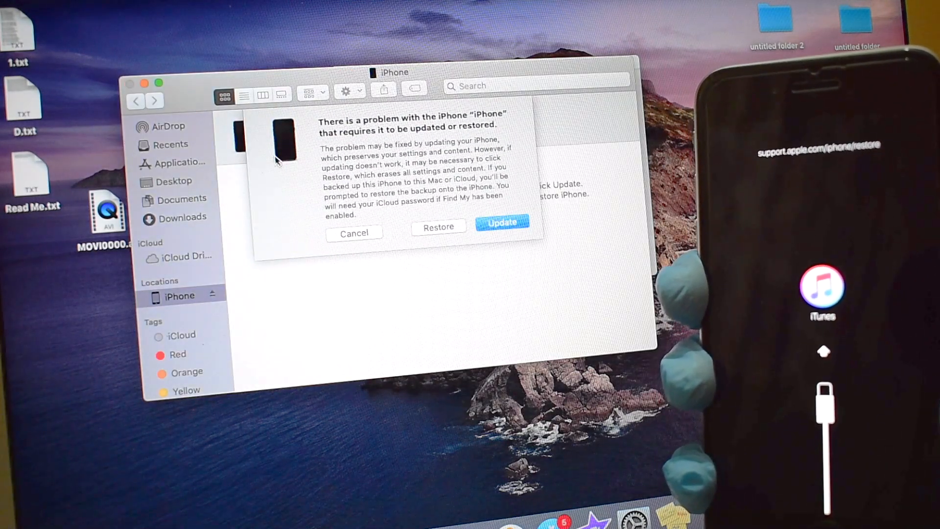
{"action": "left_click", "coordinate": [354, 234]}
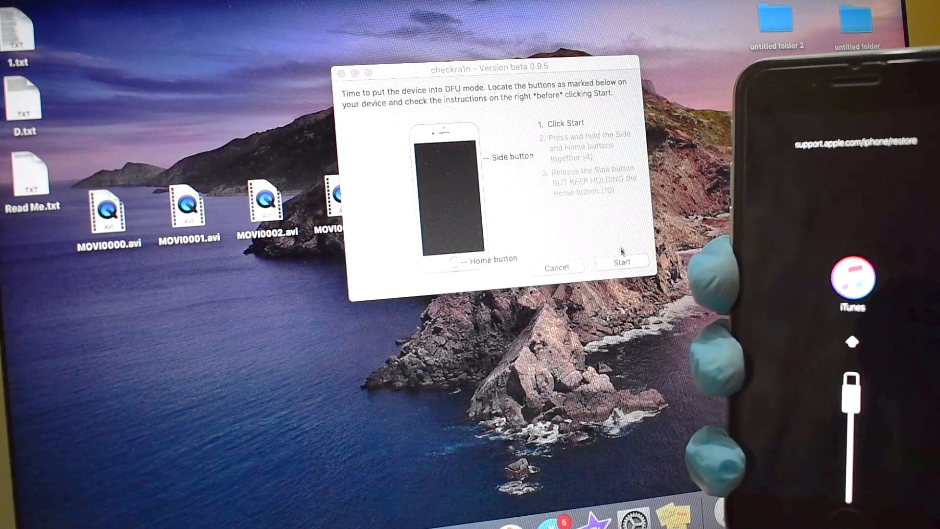
Step: Run checkra1n's timed Side-and-Home button DFU sequence and acknowledge Finder's recovery-mode restore notice
{"action": "left_click", "coordinate": [622, 262]}
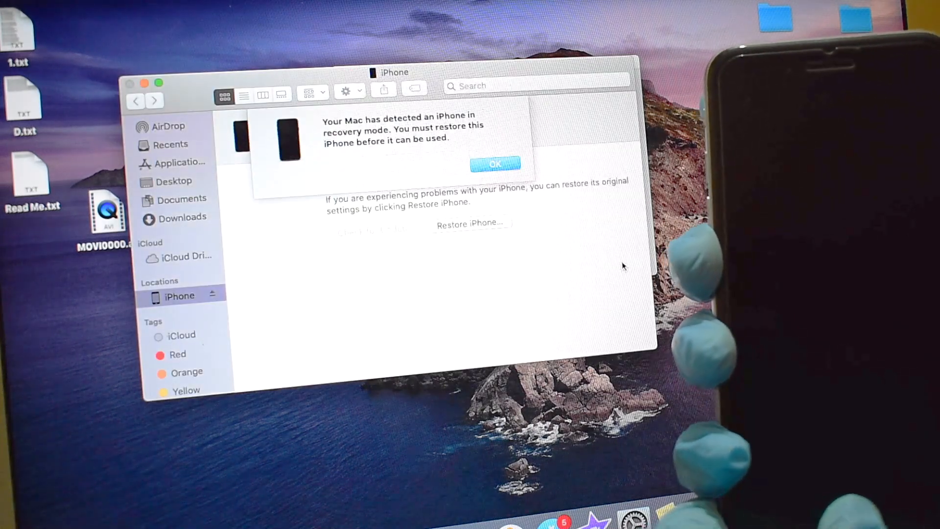
{"action": "left_click", "coordinate": [495, 163]}
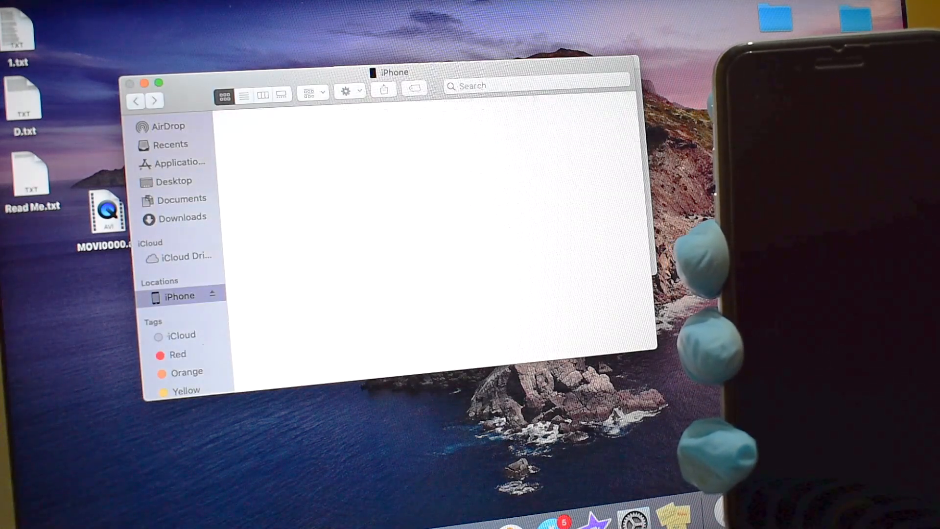